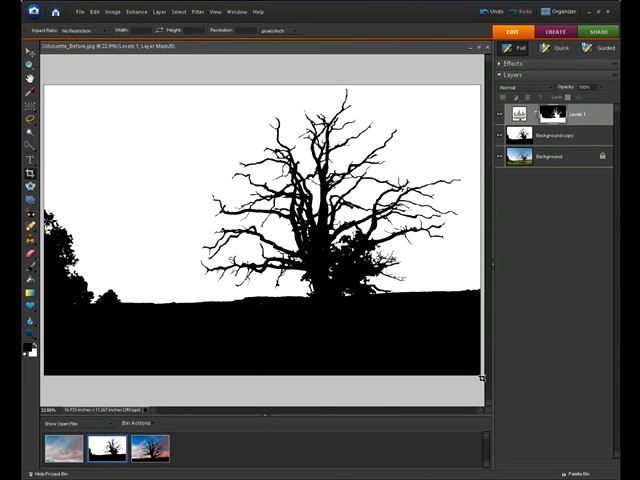
# - Hide the silhouette layer so the original tree-in-a-field photo shows beneath
pyautogui.moveTo(138, 96); pyautogui.dragTo(480, 384)
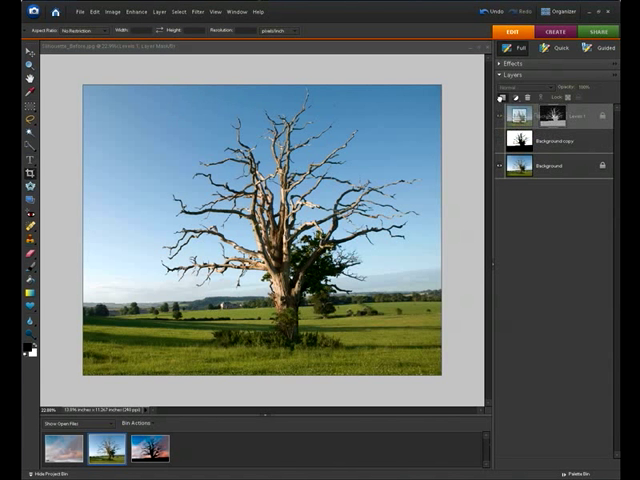
pyautogui.click(504, 100)
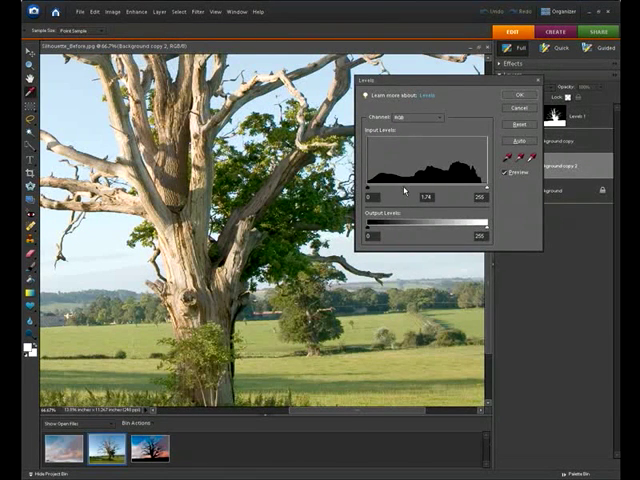
# - Move the Levels input sliders to brighten the background copy and apply it
pyautogui.moveTo(420, 196); pyautogui.dragTo(400, 196)
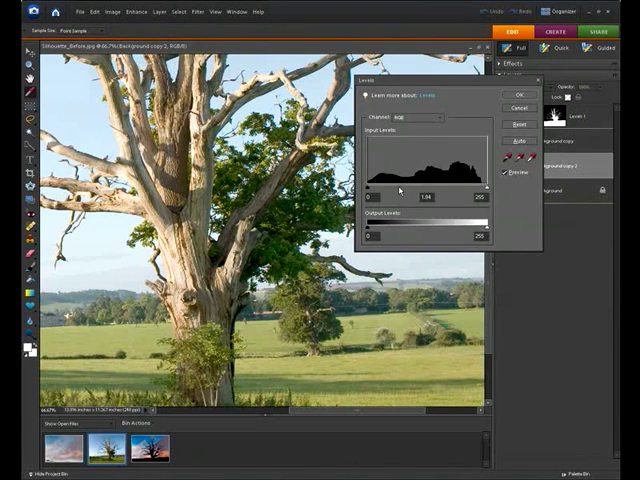
pyautogui.moveTo(422, 192); pyautogui.dragTo(404, 192)
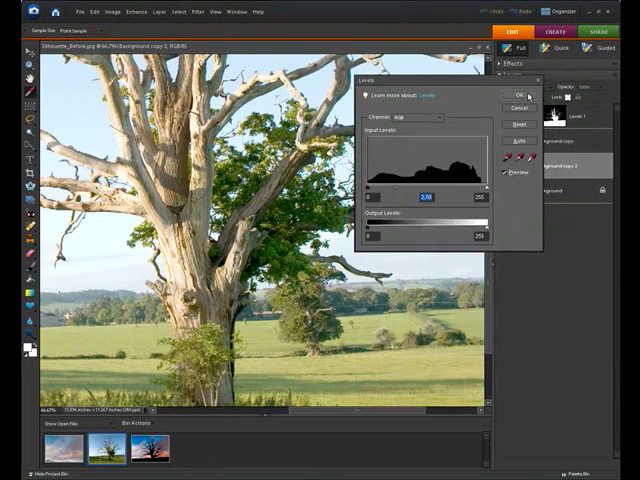
pyautogui.click(512, 92)
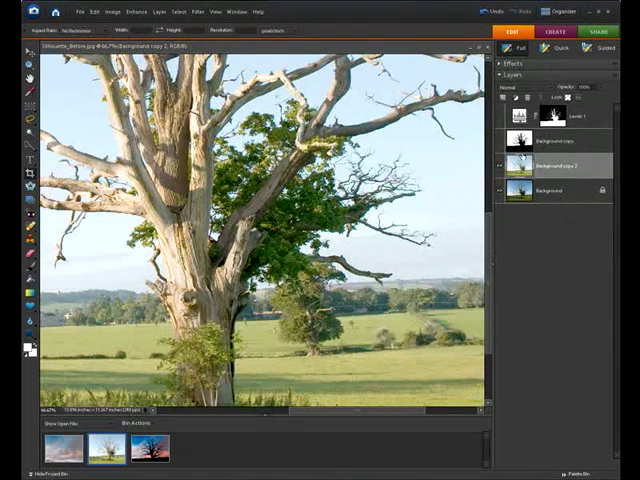